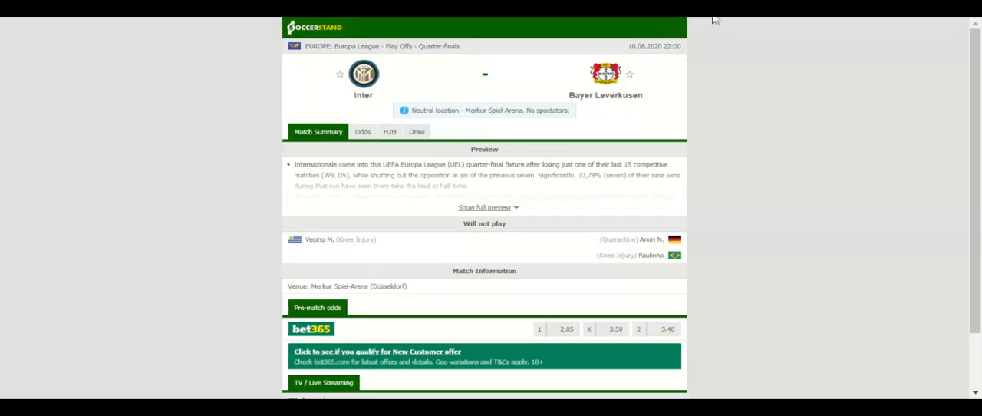
View the H2H overview listing recent results for Inter and Bayer Leverkusen.
{"action": "left_click", "coordinate": [390, 132]}
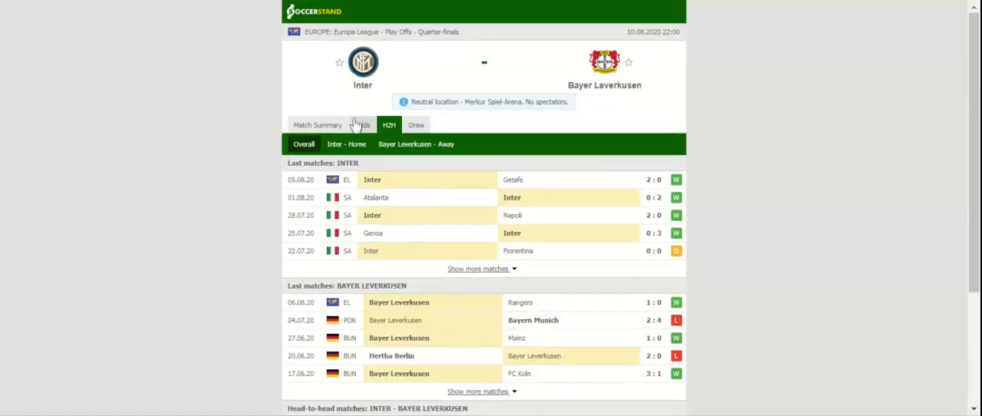
Show the full-time 1X2 odds table from seven bookmakers.
{"action": "left_click", "coordinate": [368, 126]}
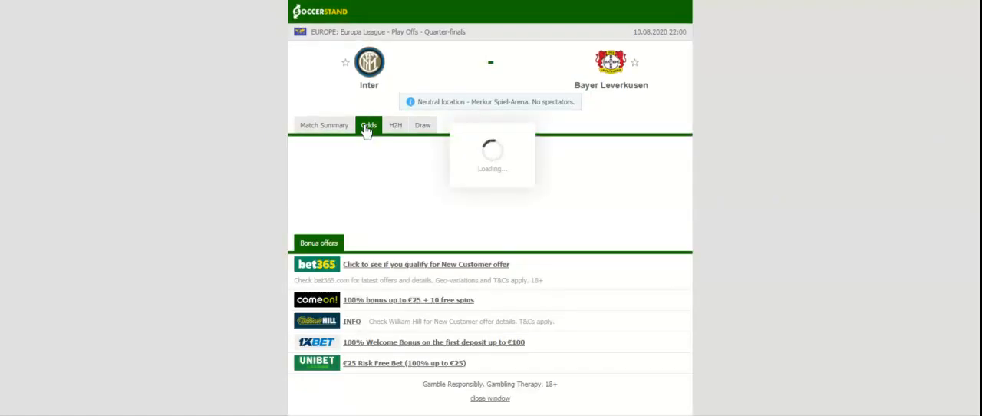
{"action": "left_click", "coordinate": [368, 126]}
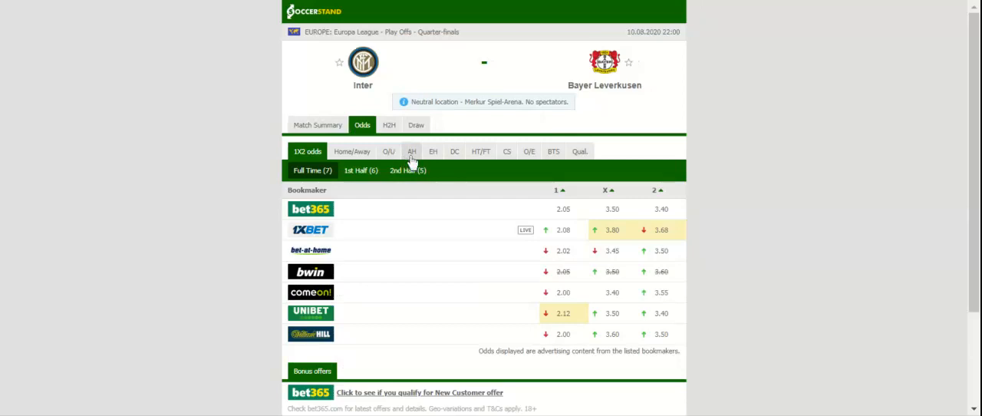
View the Asian handicap odds, then the European handicap odds grouped by handicap value.
{"action": "left_click", "coordinate": [411, 151]}
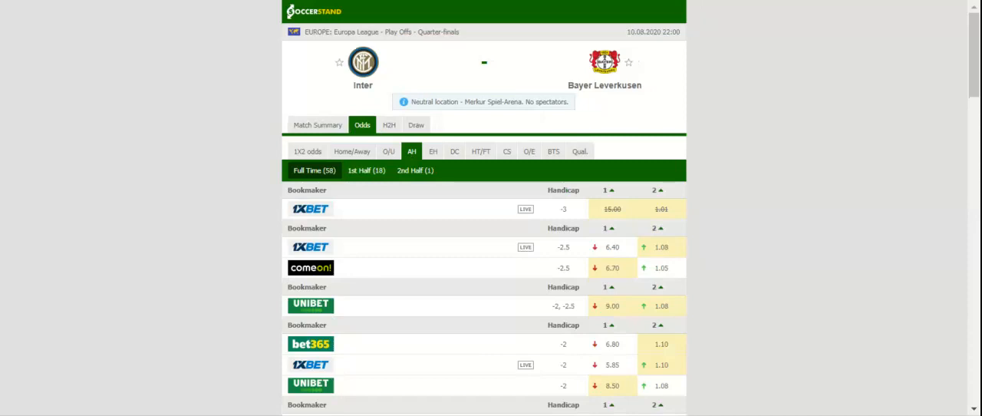
{"action": "left_click", "coordinate": [433, 150]}
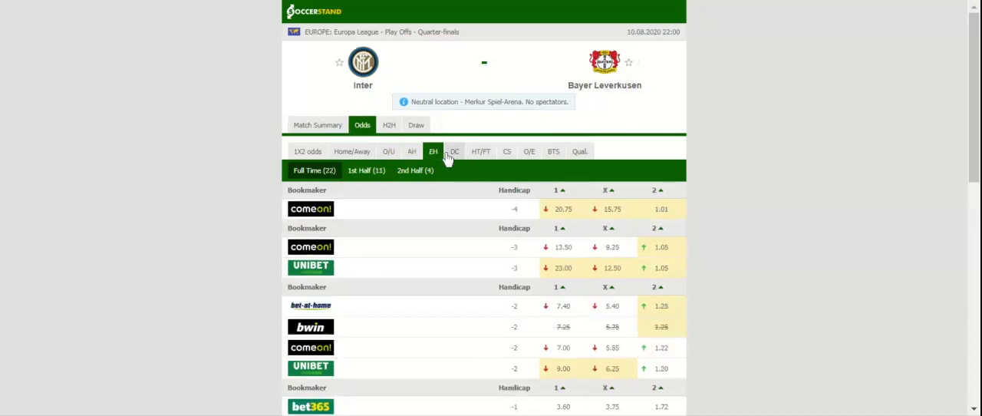